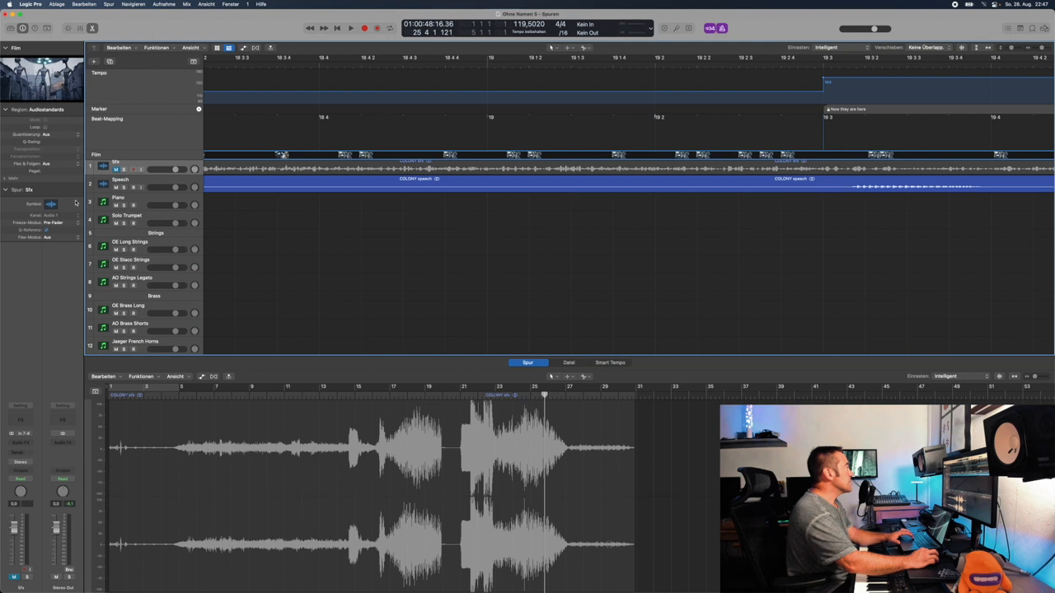
Move the view right to bars 25–29, showing the End marker and its tempo changes.
left_click(350, 28)
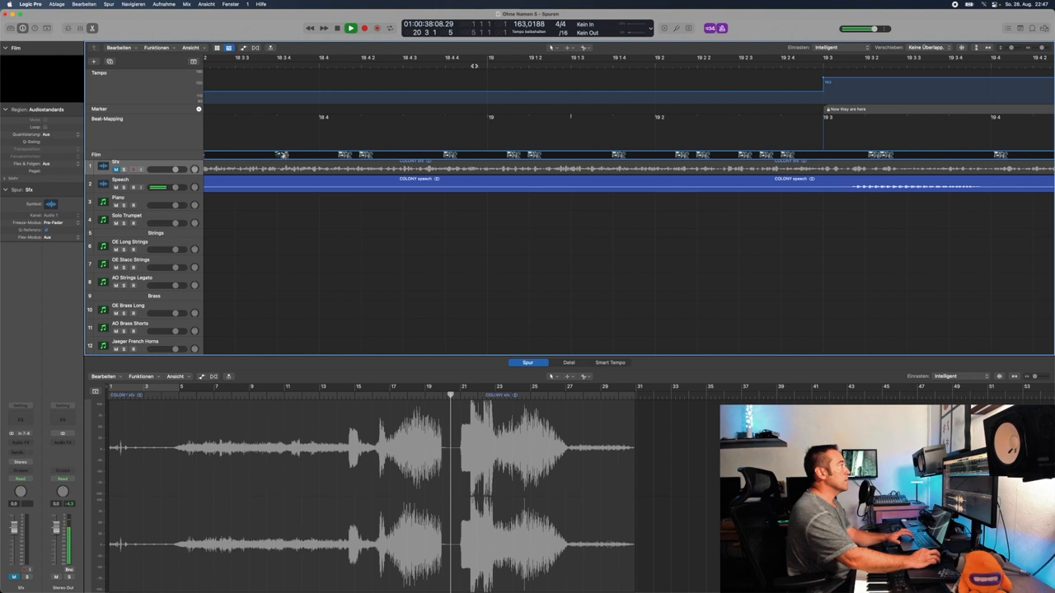
left_click(351, 28)
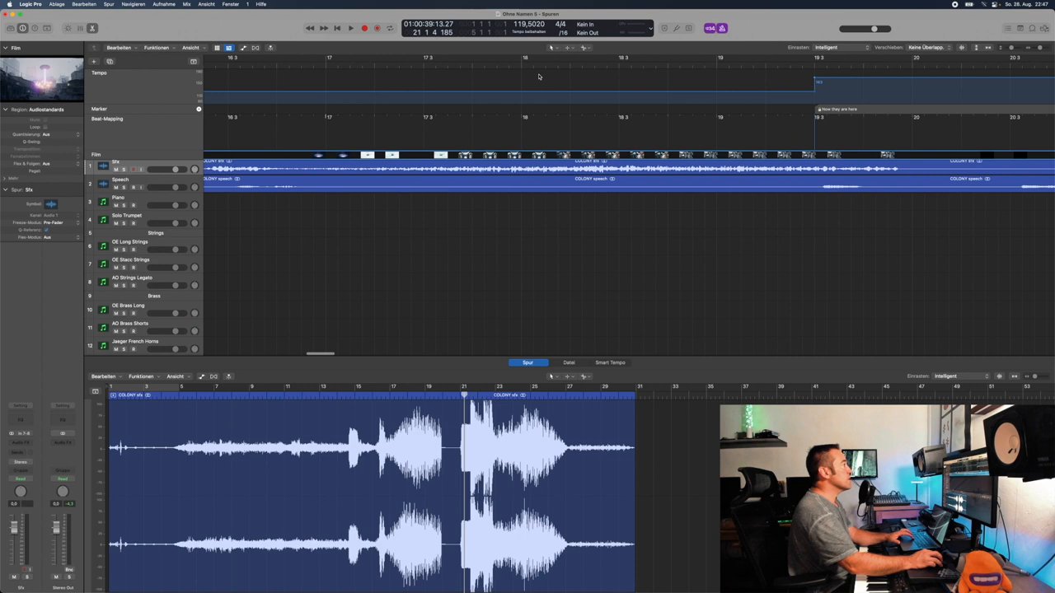
left_click(351, 27)
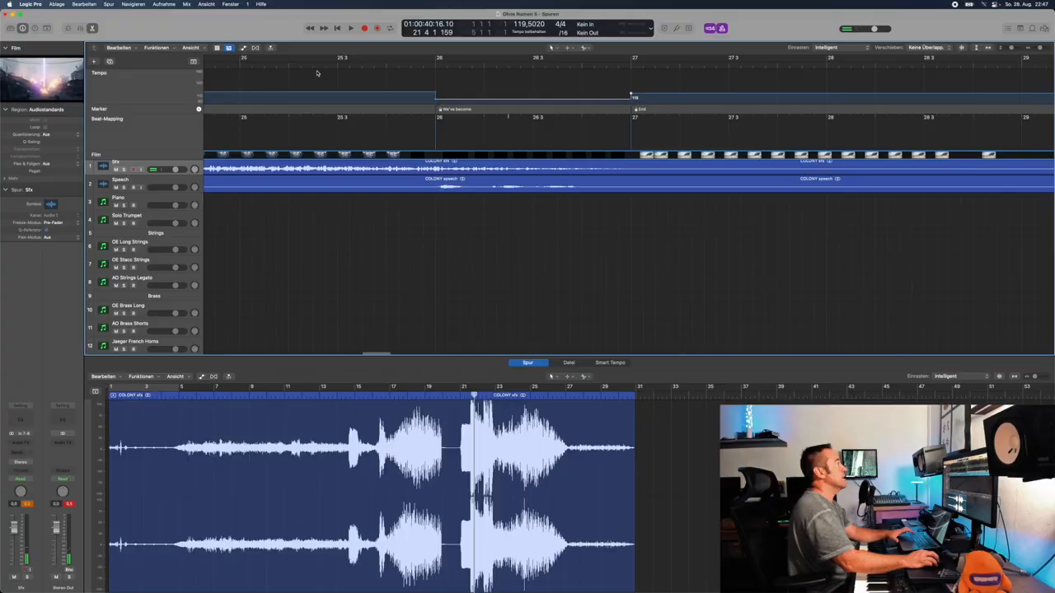
left_click(351, 27)
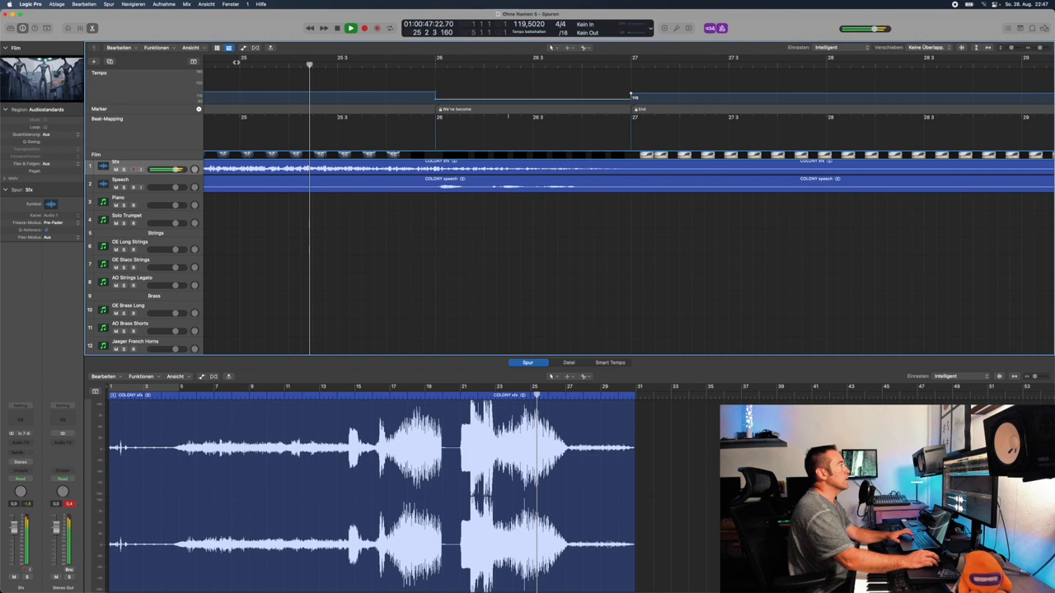
left_click(363, 28)
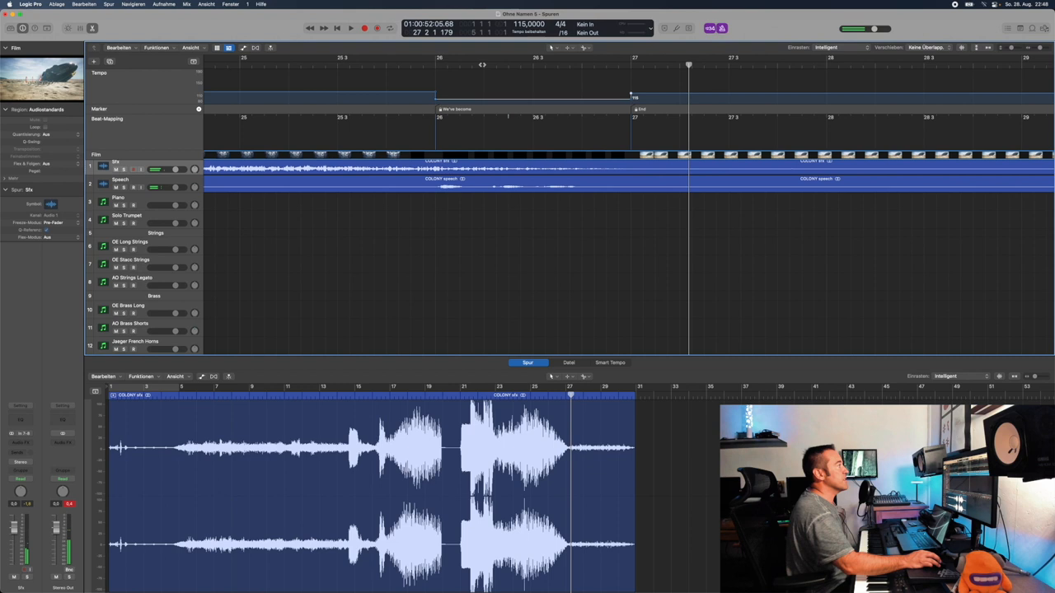